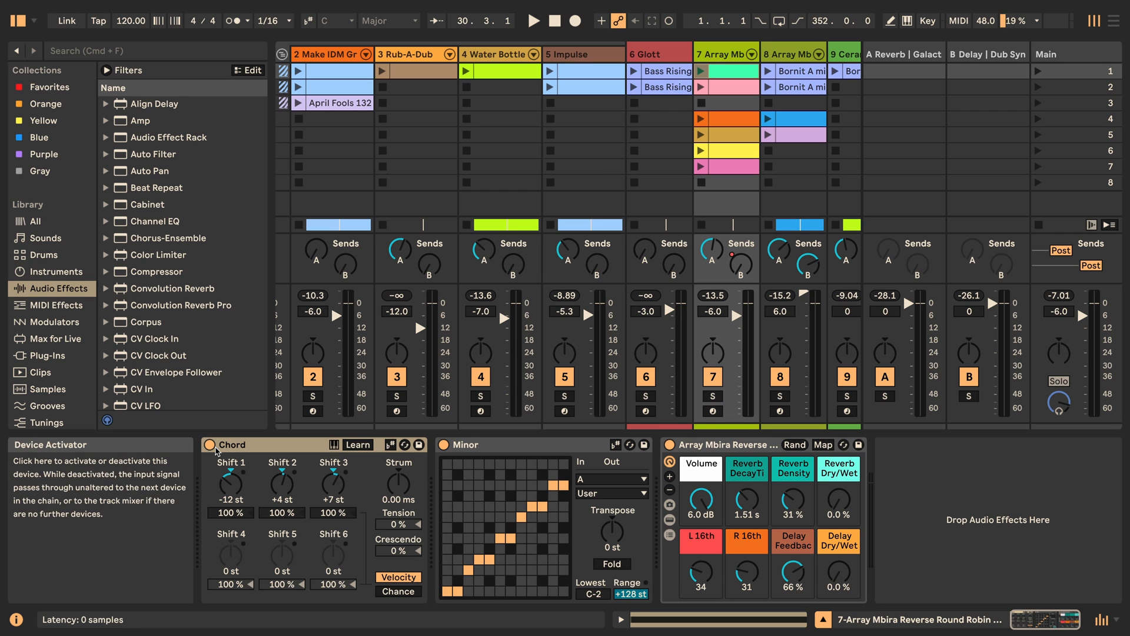
mouse_move(232, 444)
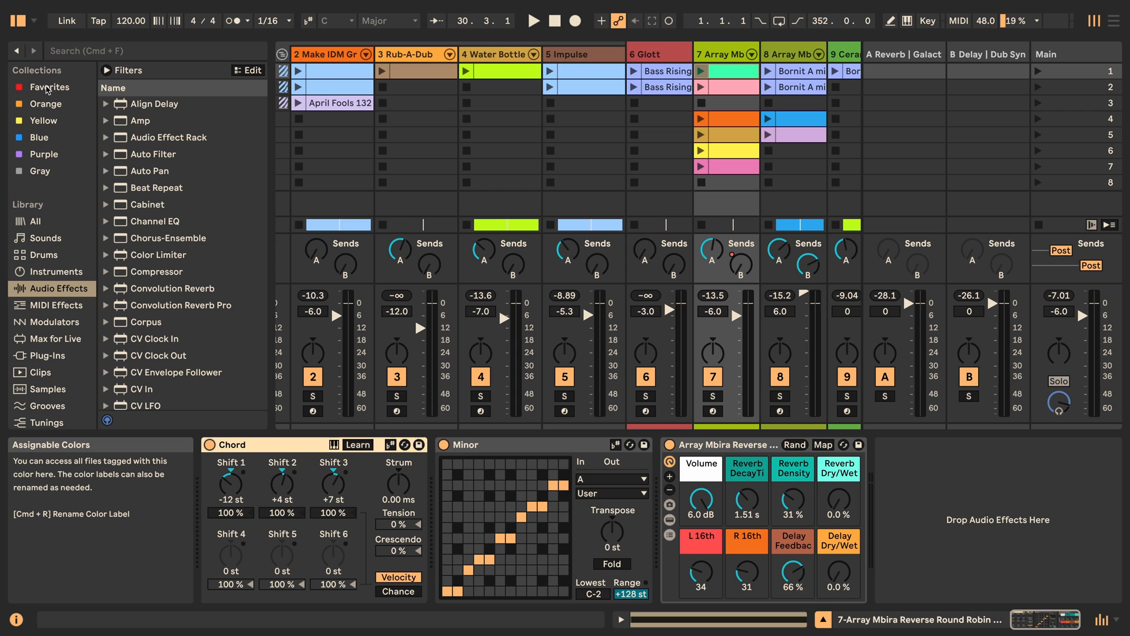
mouse_move(40, 171)
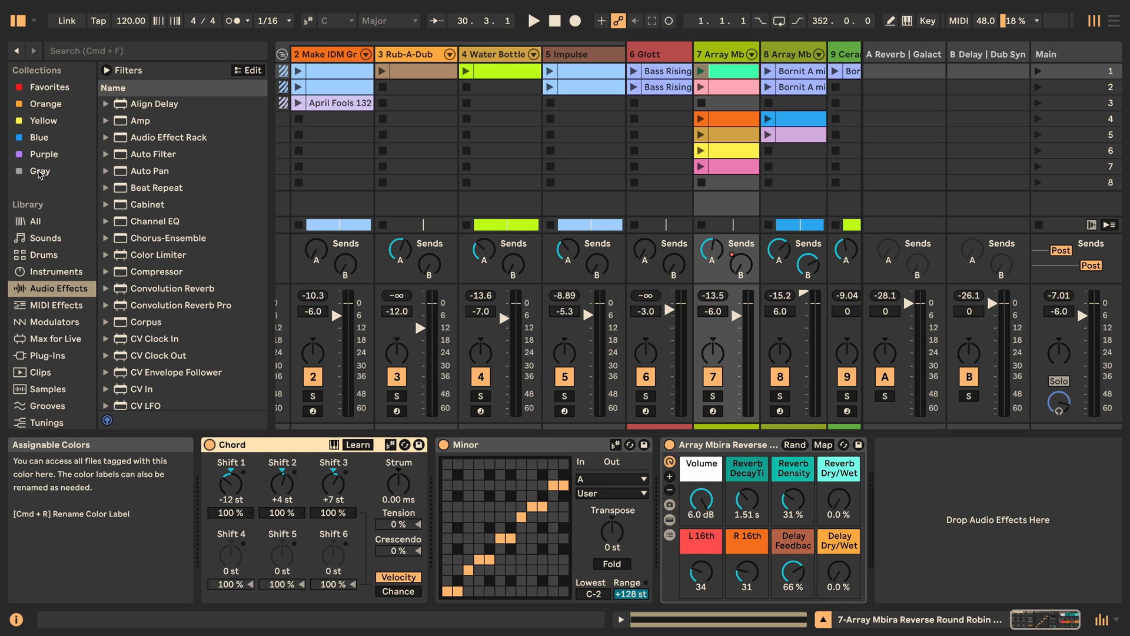
Step: Enter Key Map Mode and select Tap Tempo as the next key-mapping target
left_click(928, 20)
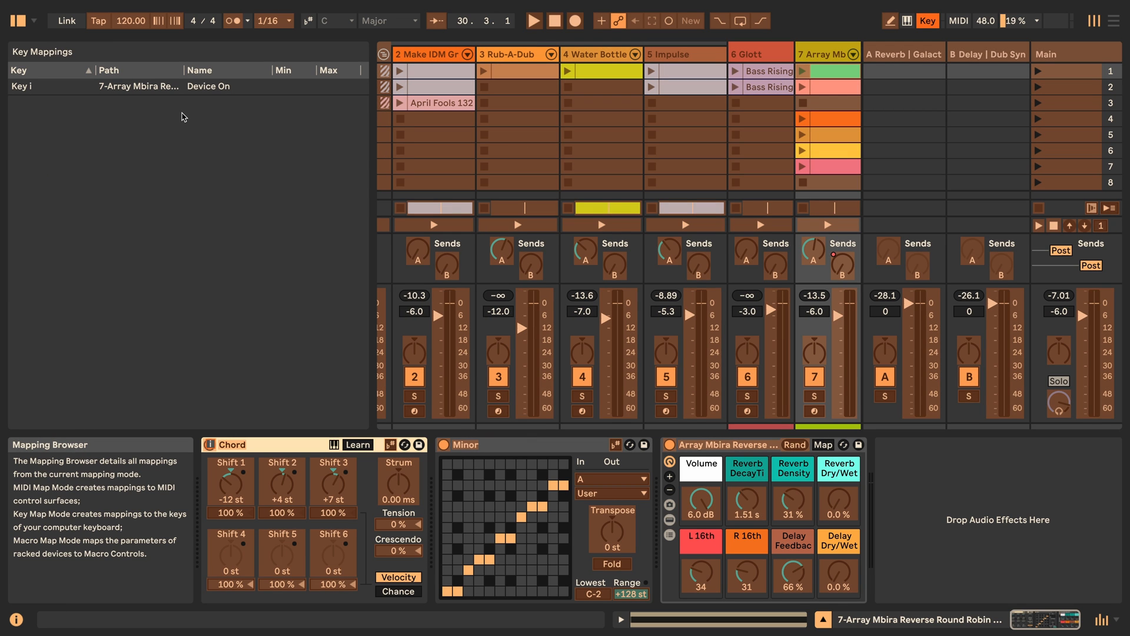
mouse_move(173, 118)
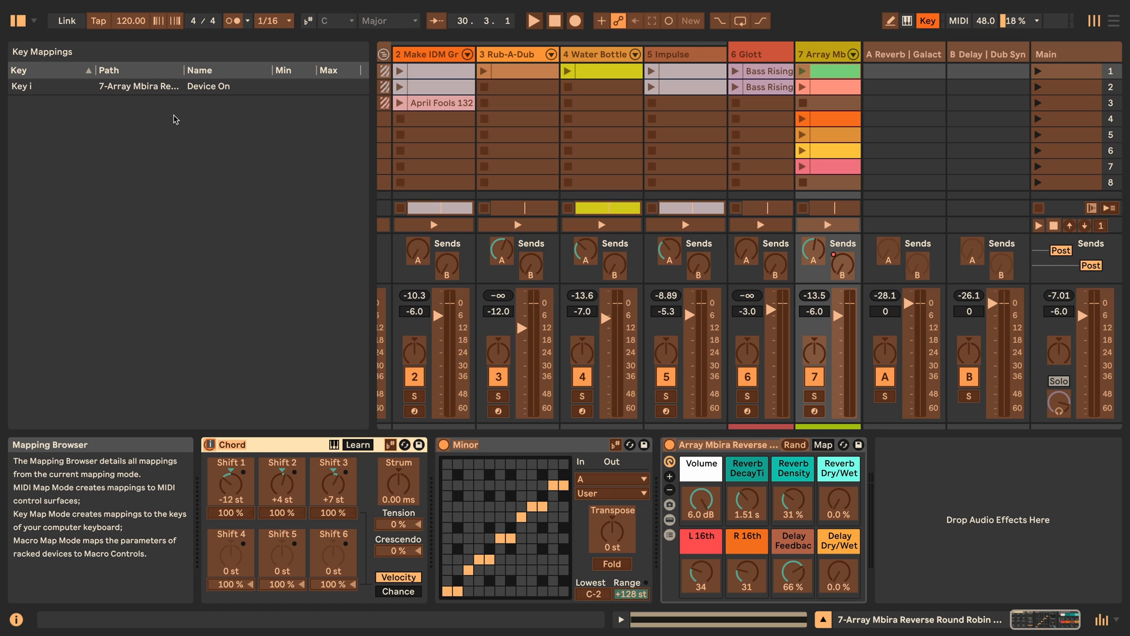
mouse_move(98, 20)
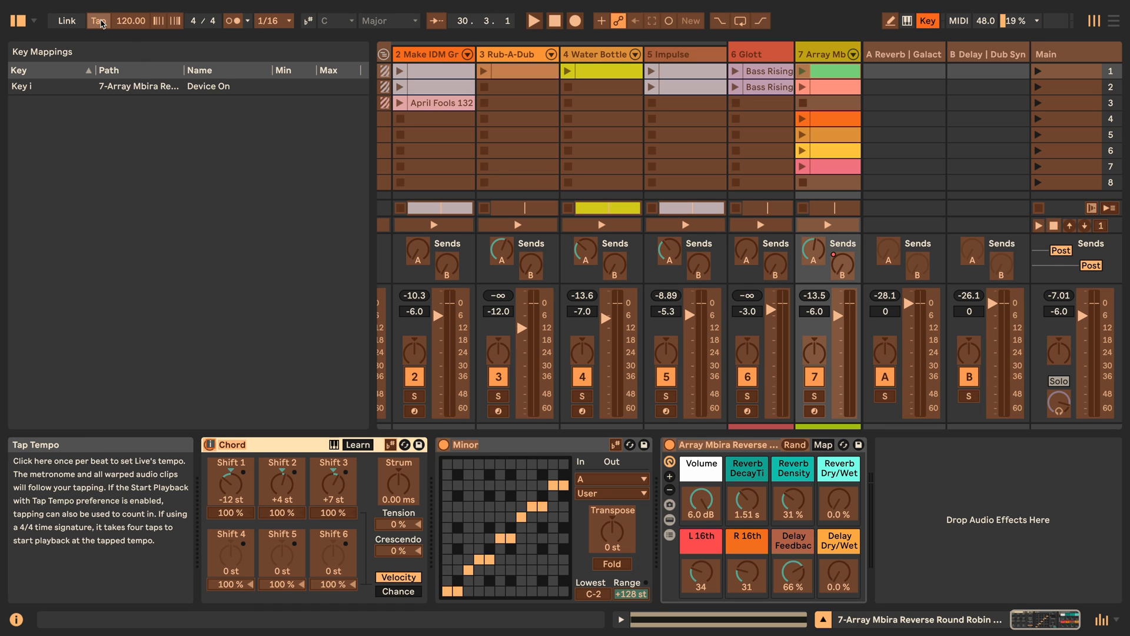
left_click(98, 20)
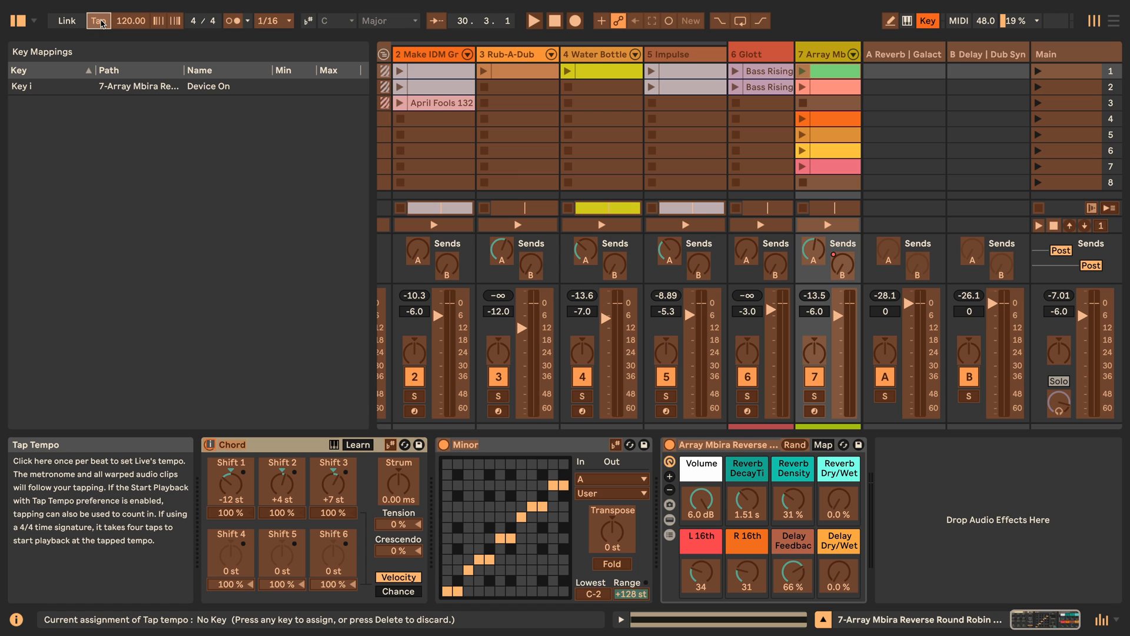